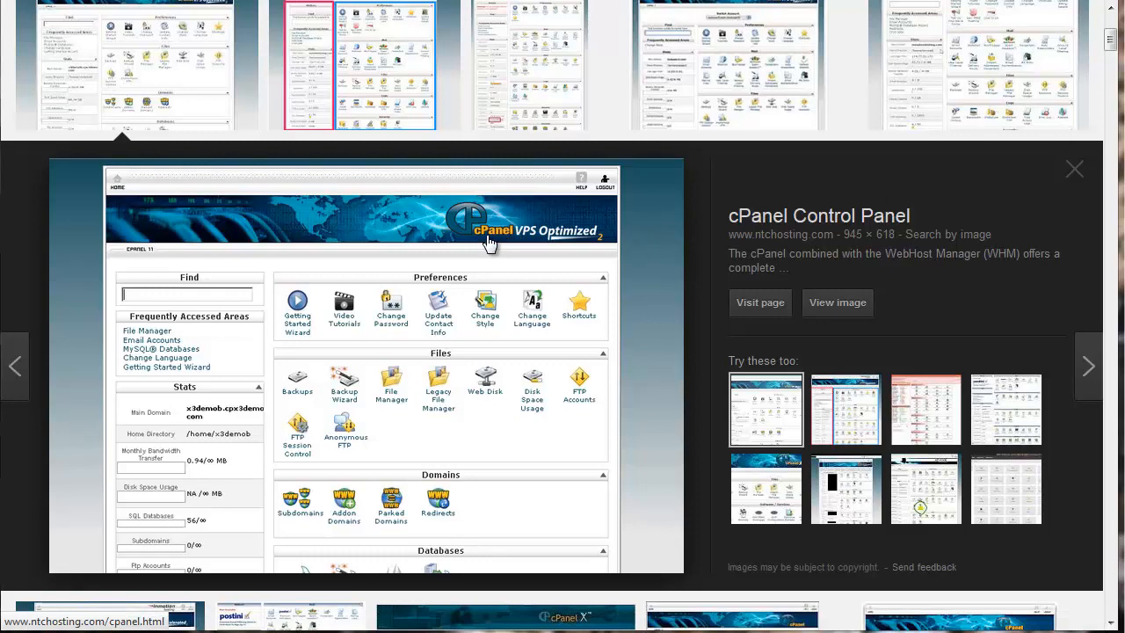
pyautogui.moveTo(684, 292)
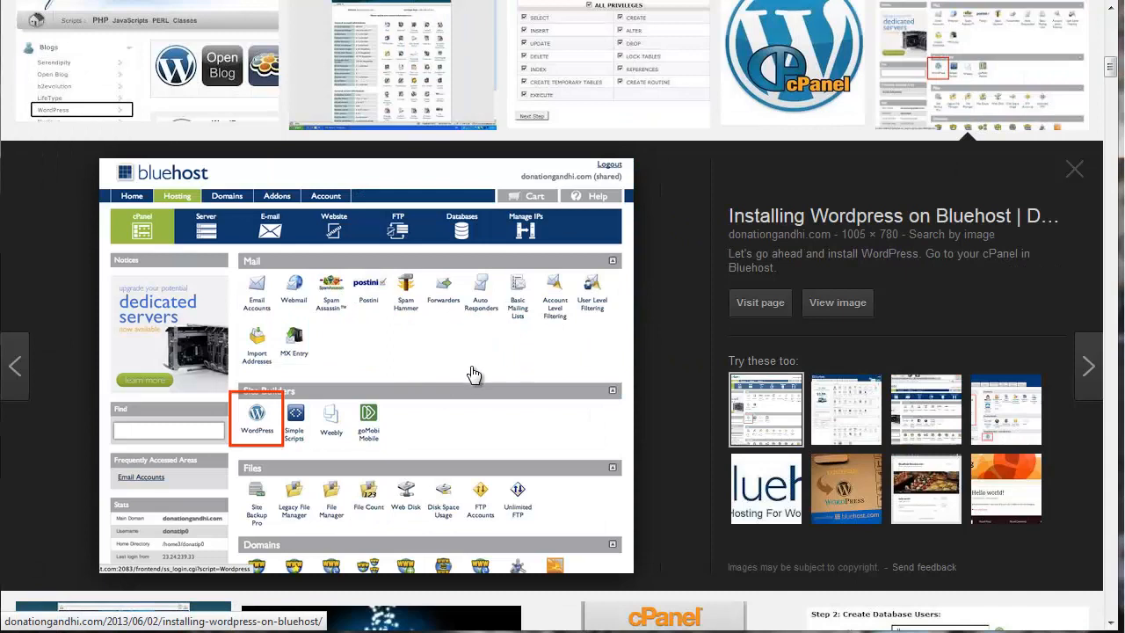
pyautogui.moveTo(512, 450)
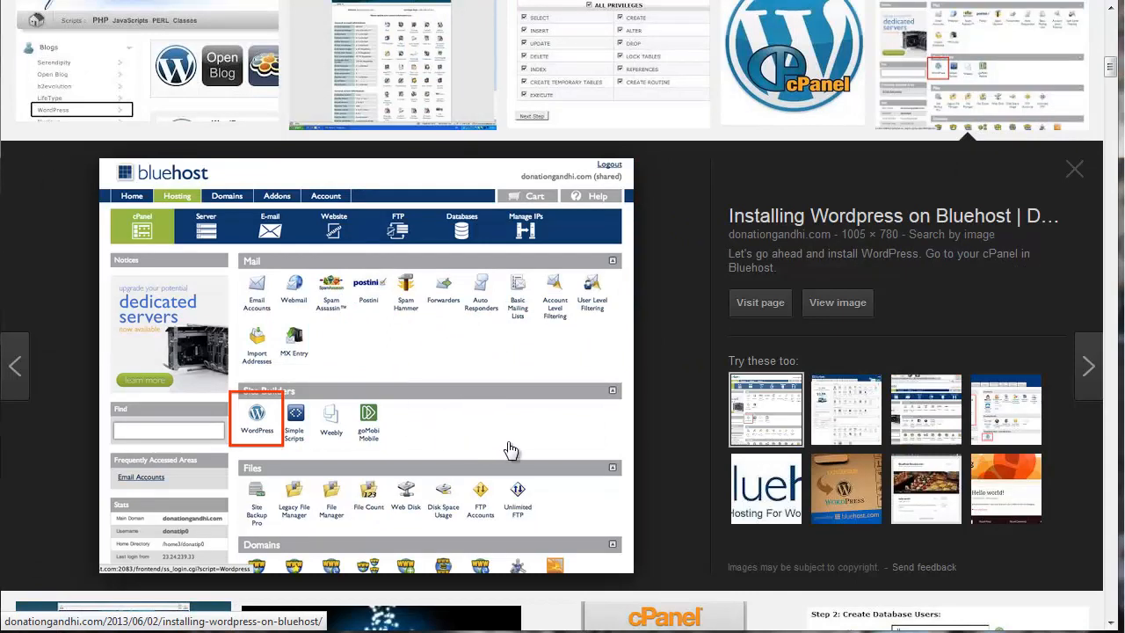
pyautogui.moveTo(544, 411)
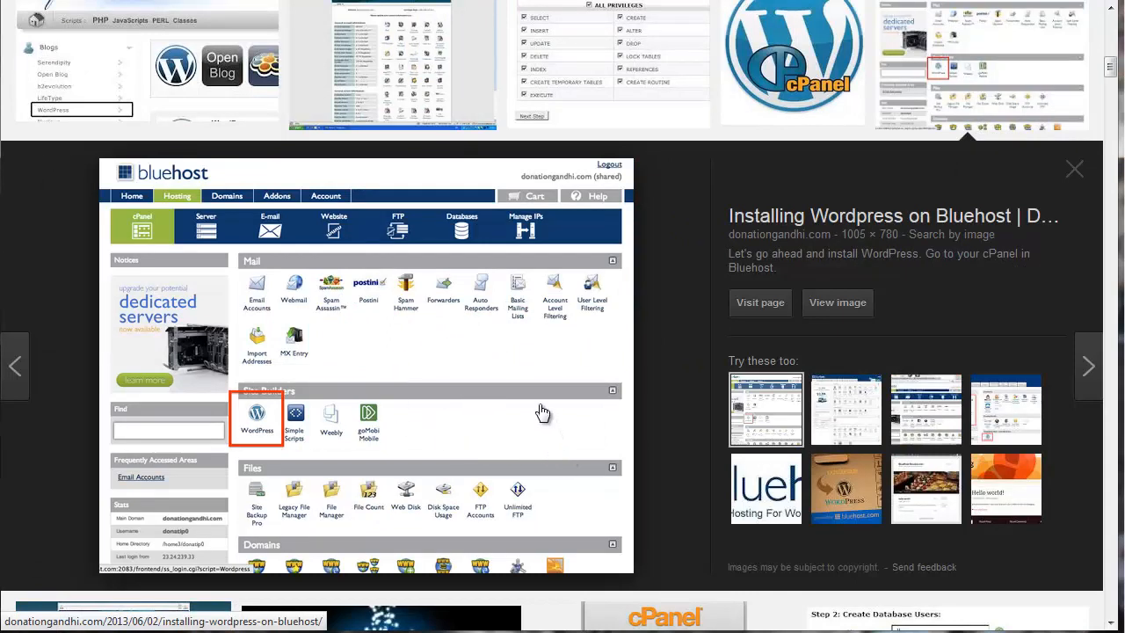
pyautogui.moveTo(541, 423)
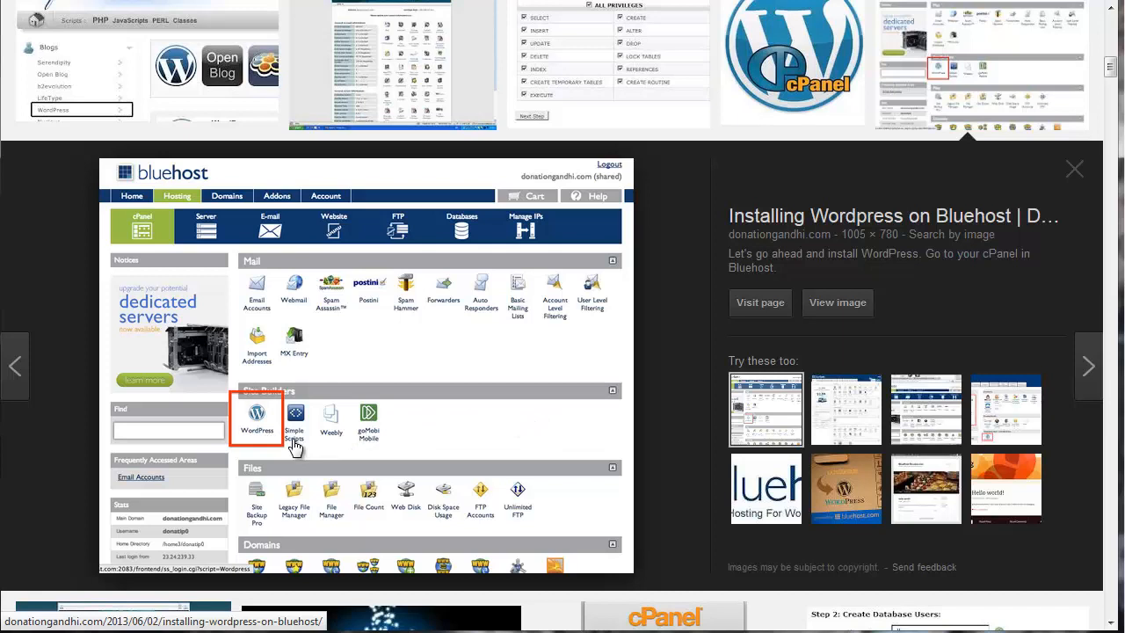
pyautogui.moveTo(646, 435)
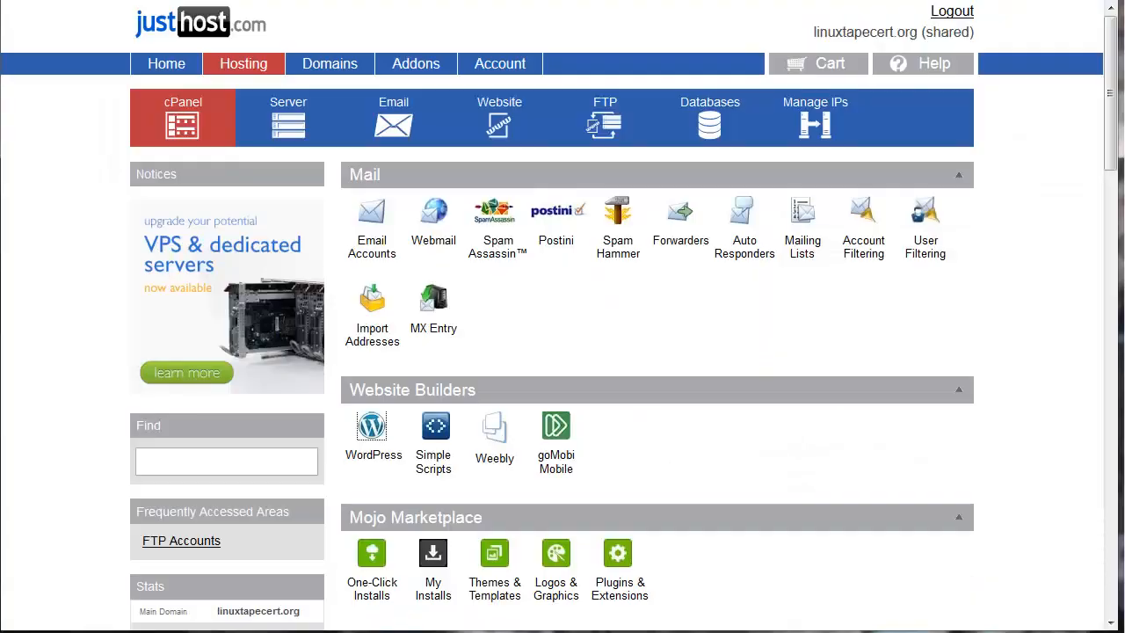
pyautogui.moveTo(626, 399)
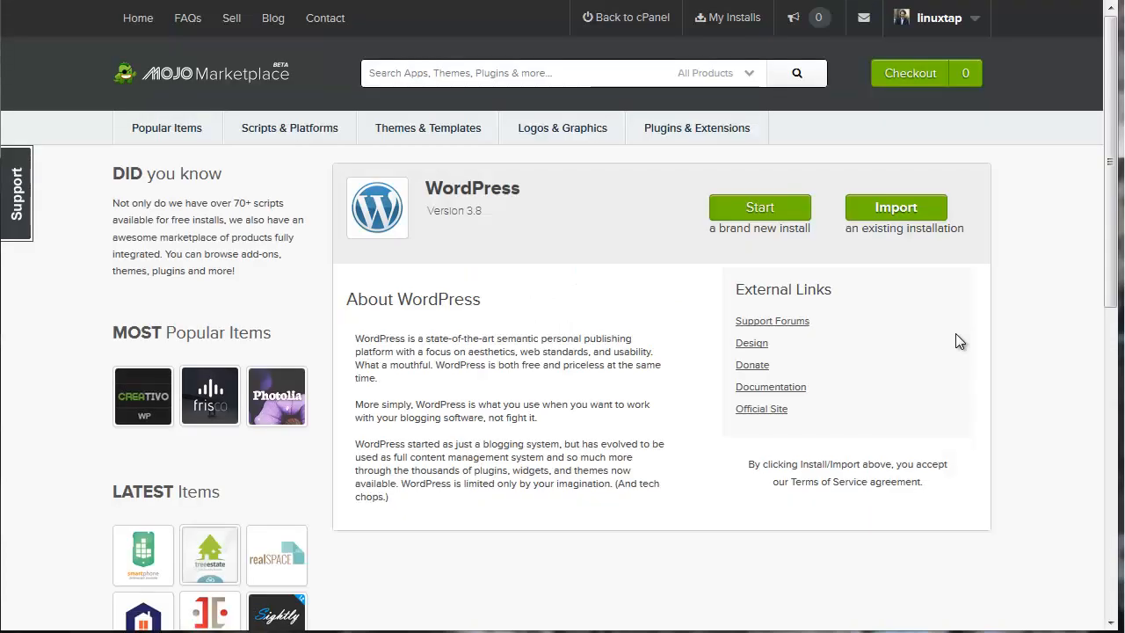
# - Begin a brand-new WordPress install from MOJO Marketplace's WordPress page
pyautogui.scroll(-3)
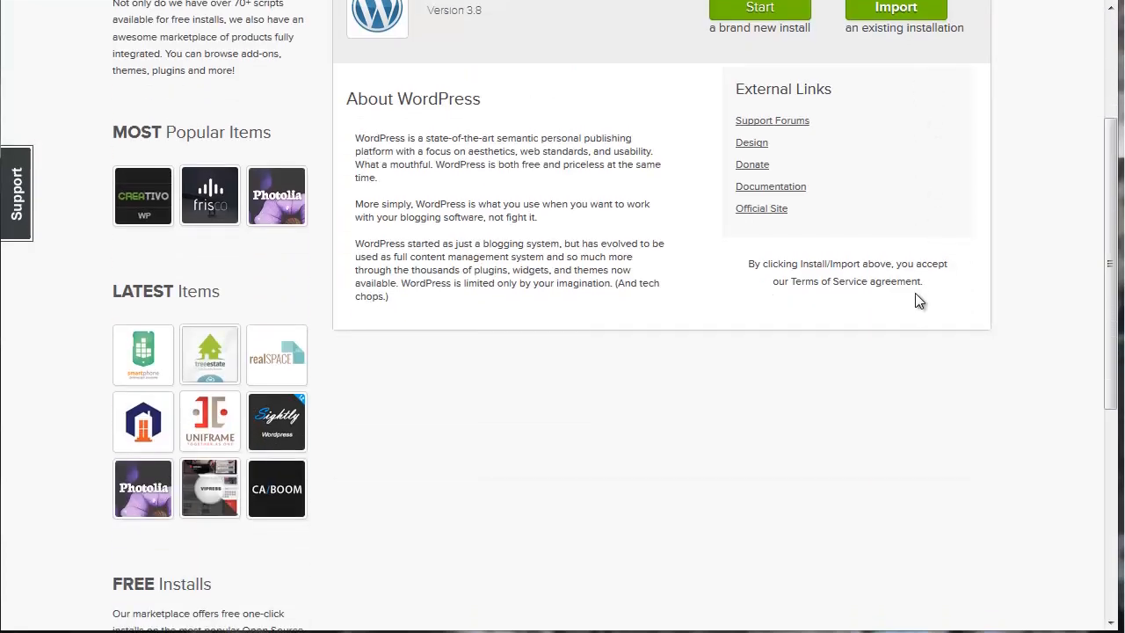
pyautogui.scroll(3)
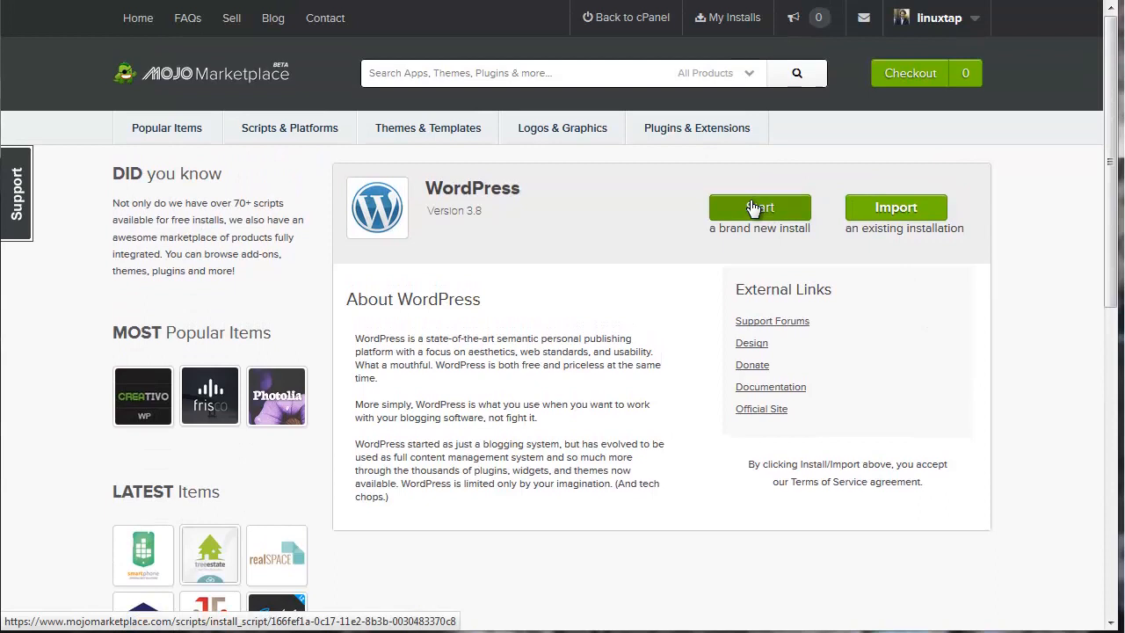
pyautogui.click(759, 208)
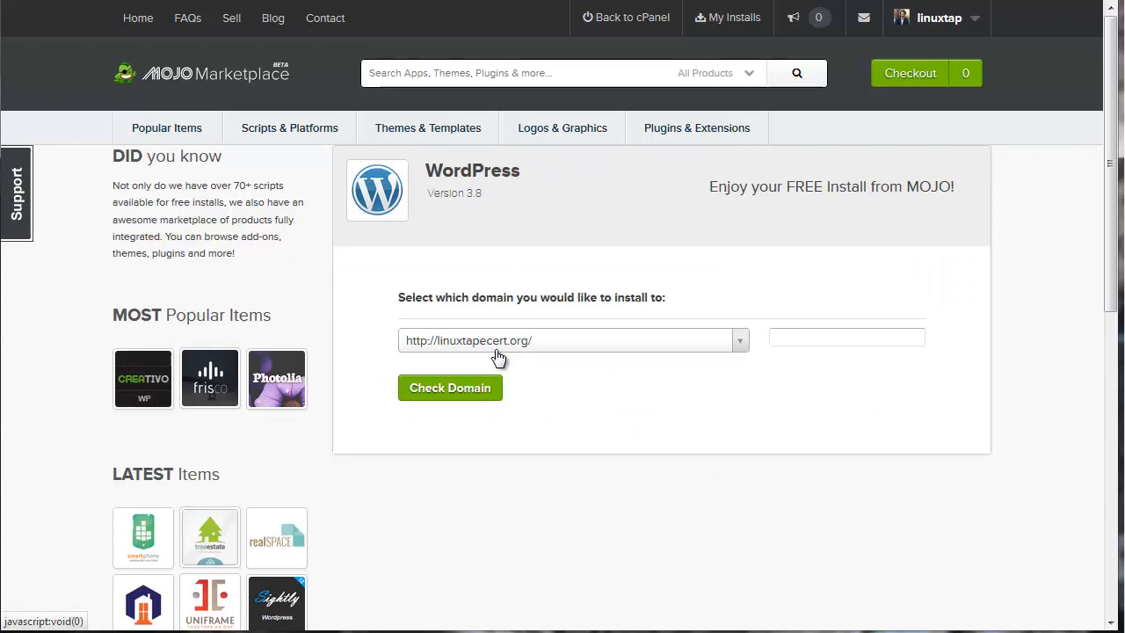
pyautogui.moveTo(490, 349)
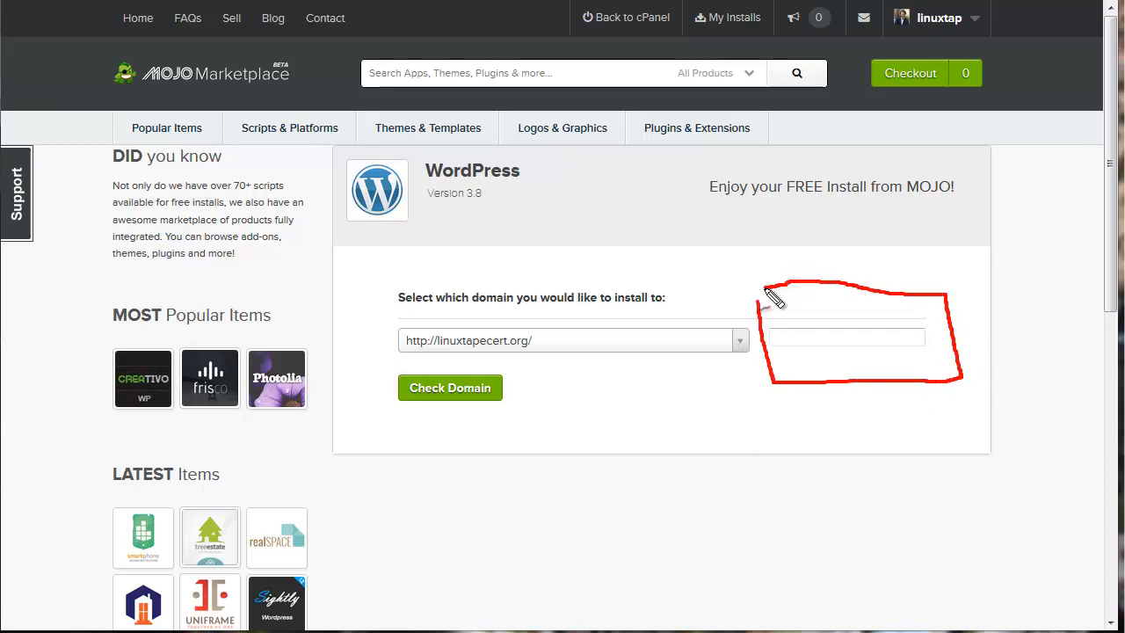
pyautogui.moveTo(831, 497)
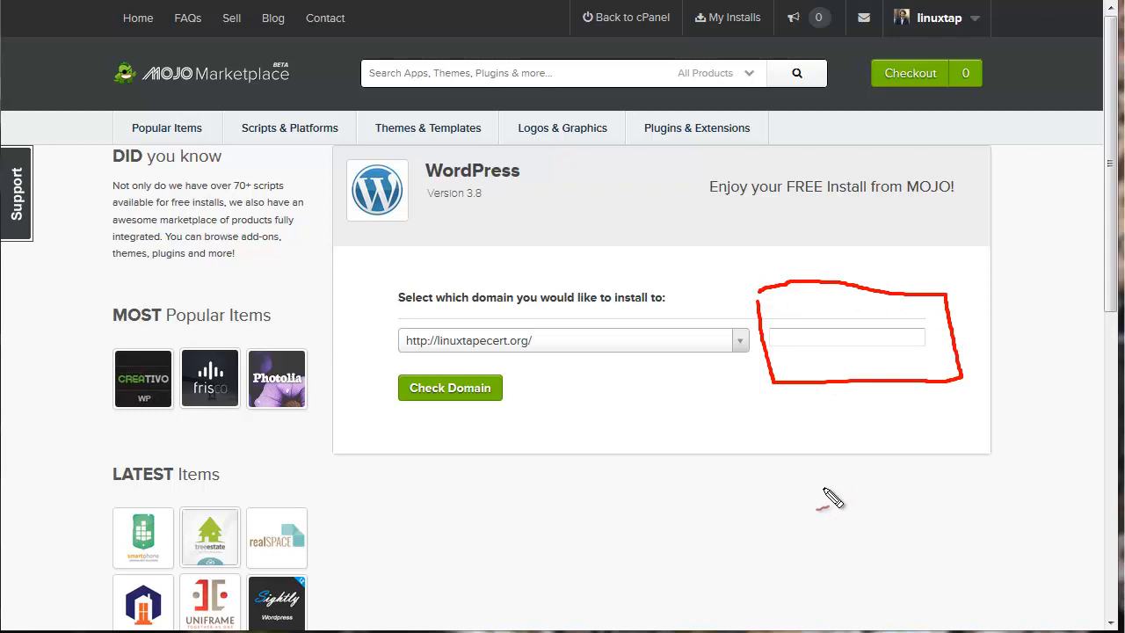
pyautogui.moveTo(776, 451)
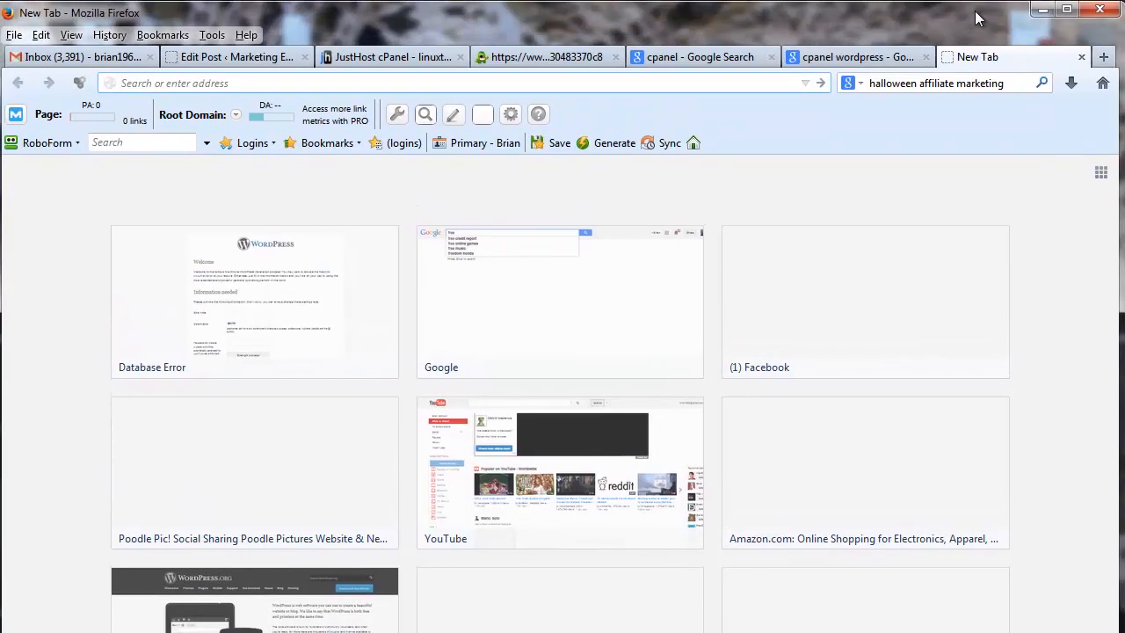
# - View the Marketing Easy Street blog in a new tab, highlighting its /blog subfolder
pyautogui.write('marketingeasystreet.com/blog')
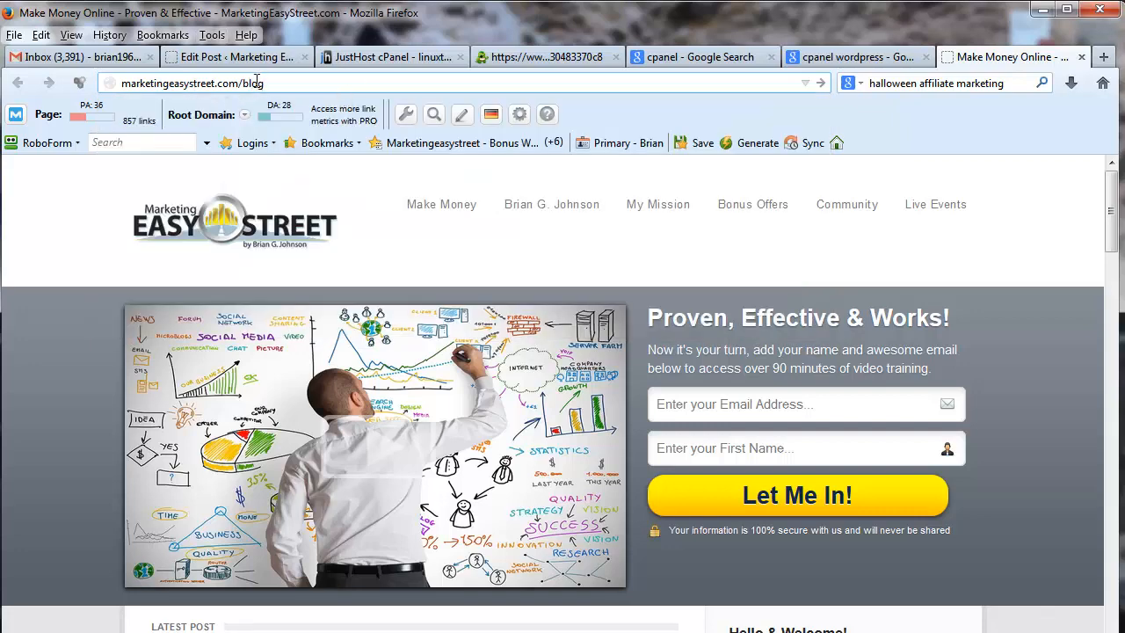
pyautogui.doubleClick(254, 82)
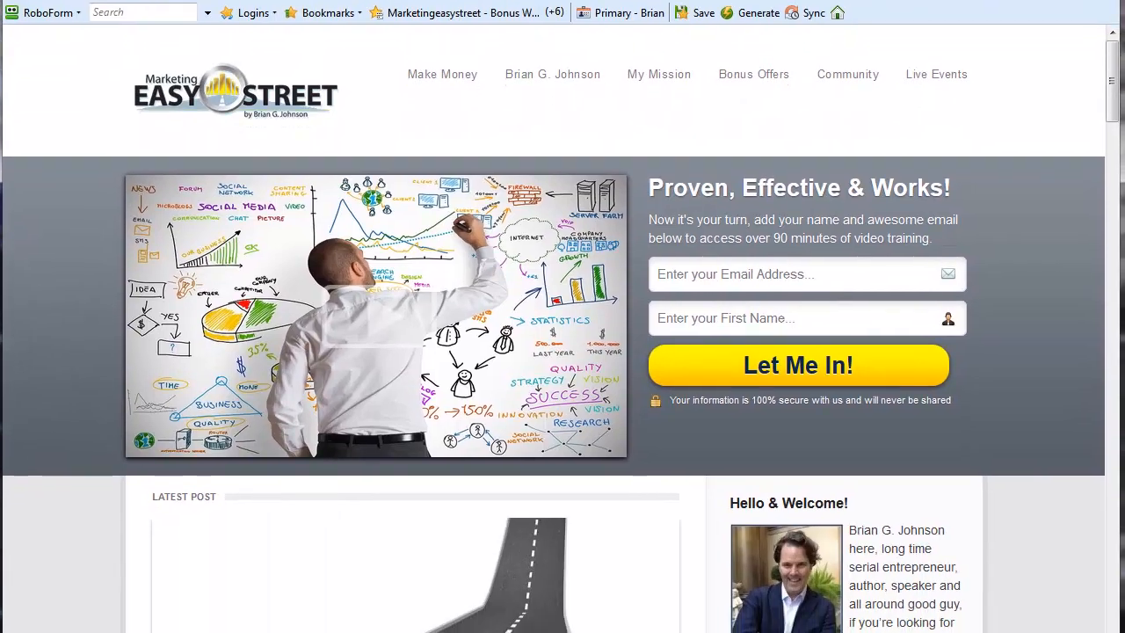
pyautogui.scroll(-3)
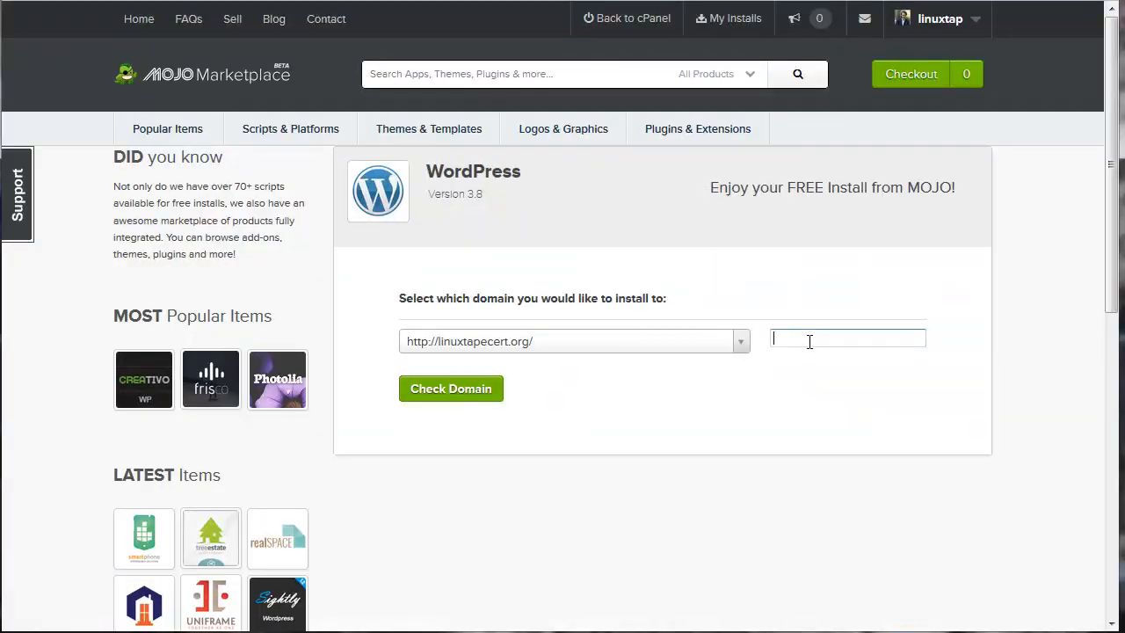
# - Set the install location to linuxtapecert.org/Example13 and confirm it with Check Domain
pyautogui.write('blog')
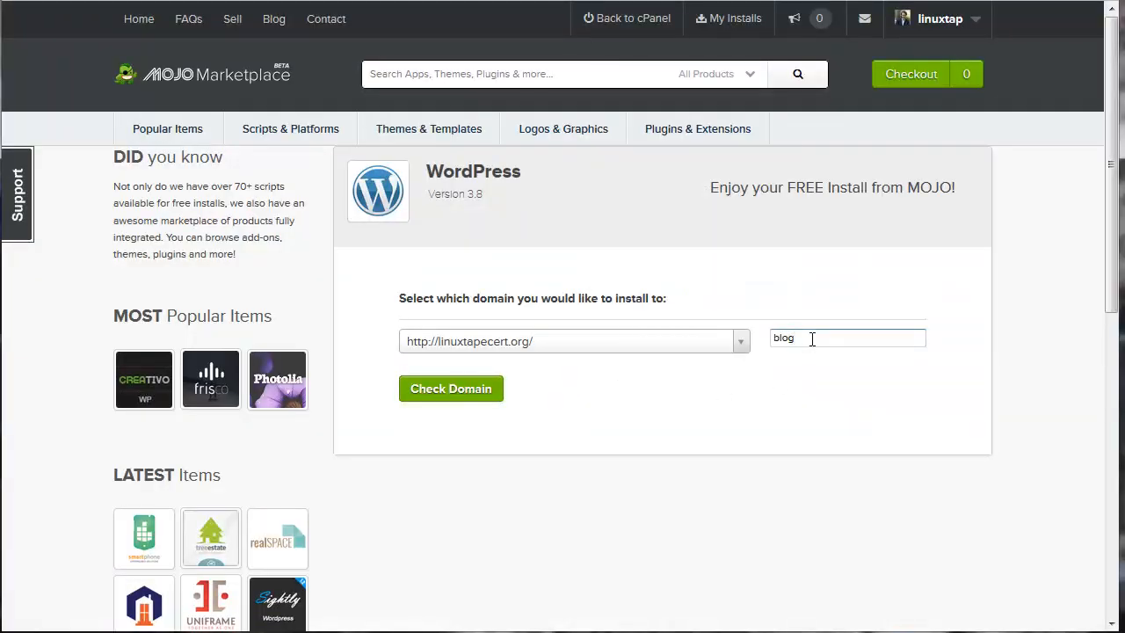
pyautogui.click(847, 338)
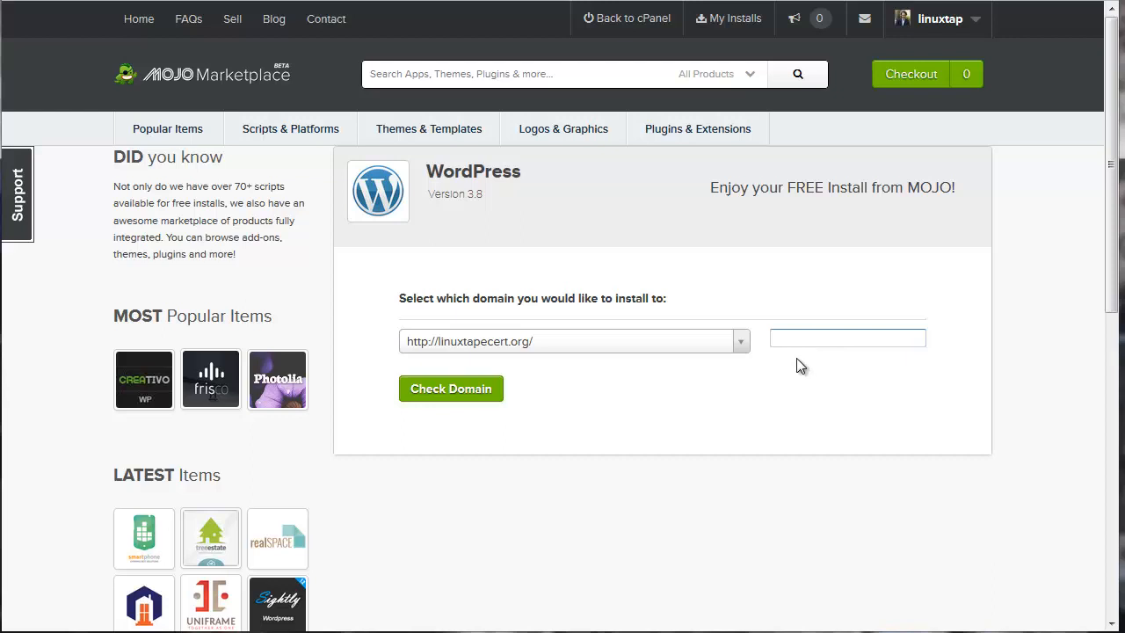
pyautogui.moveTo(730, 376)
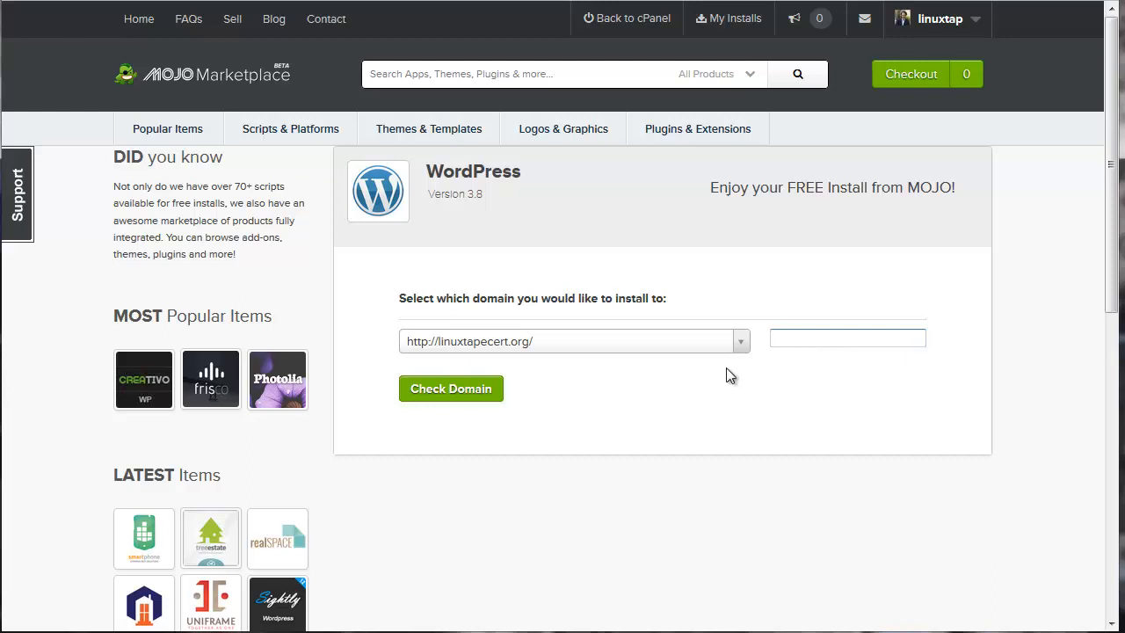
pyautogui.write('Example')
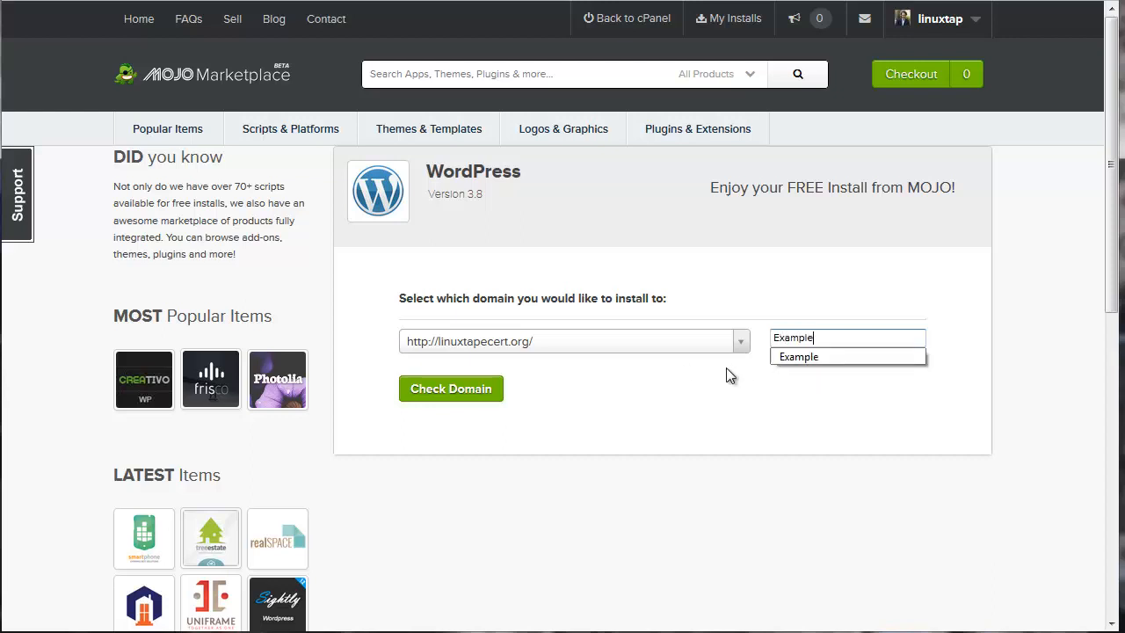
pyautogui.write('13')
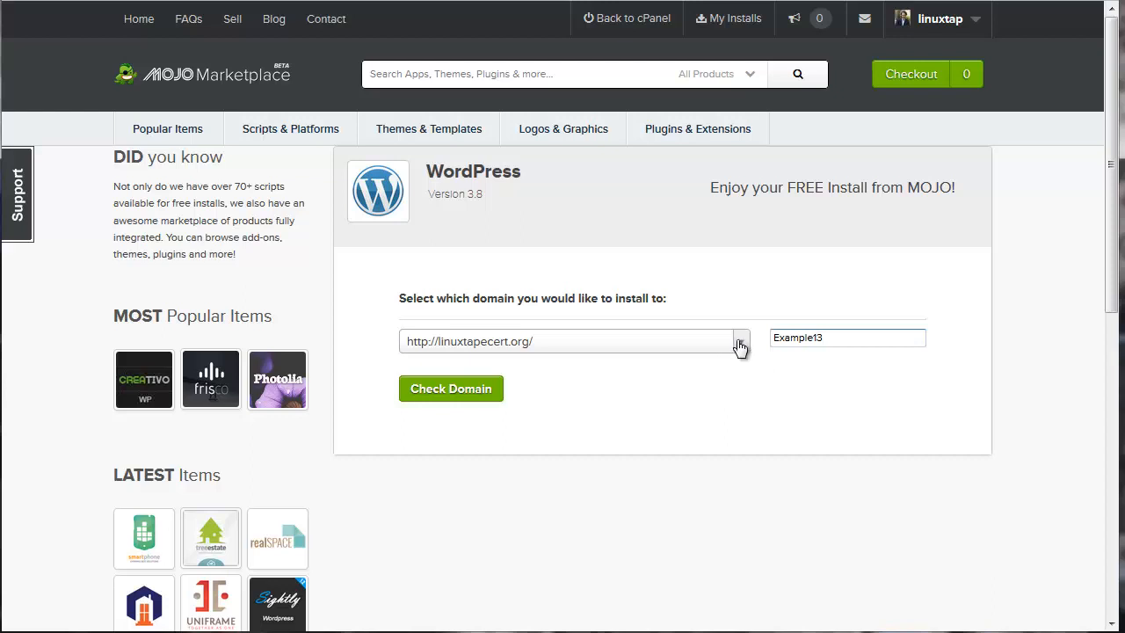
pyautogui.moveTo(522, 387)
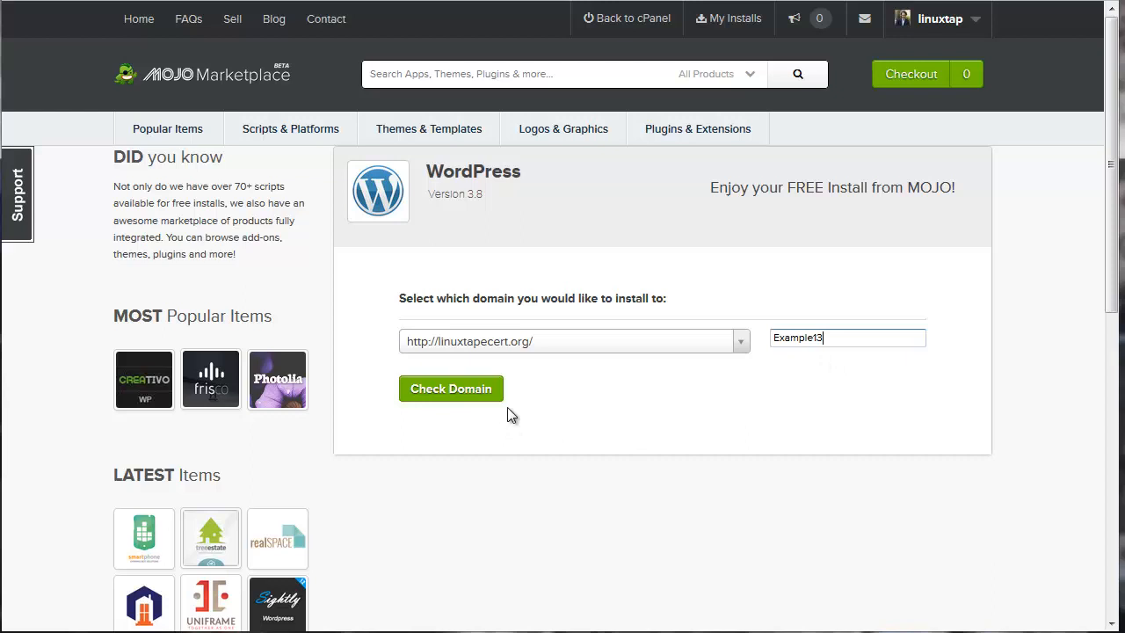
pyautogui.moveTo(543, 392)
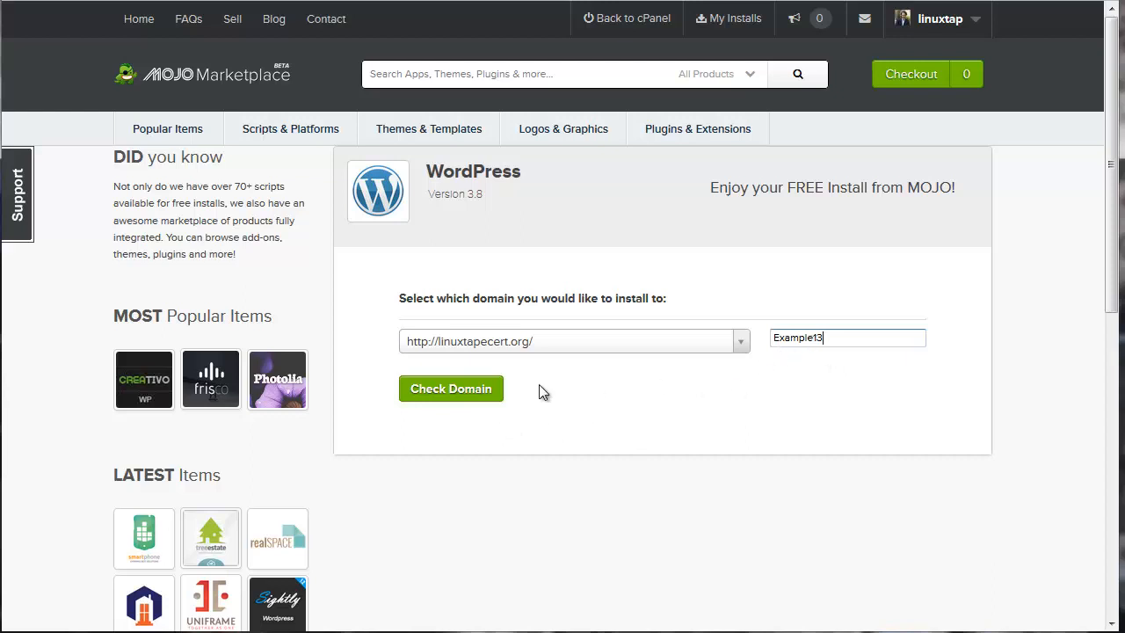
pyautogui.click(450, 389)
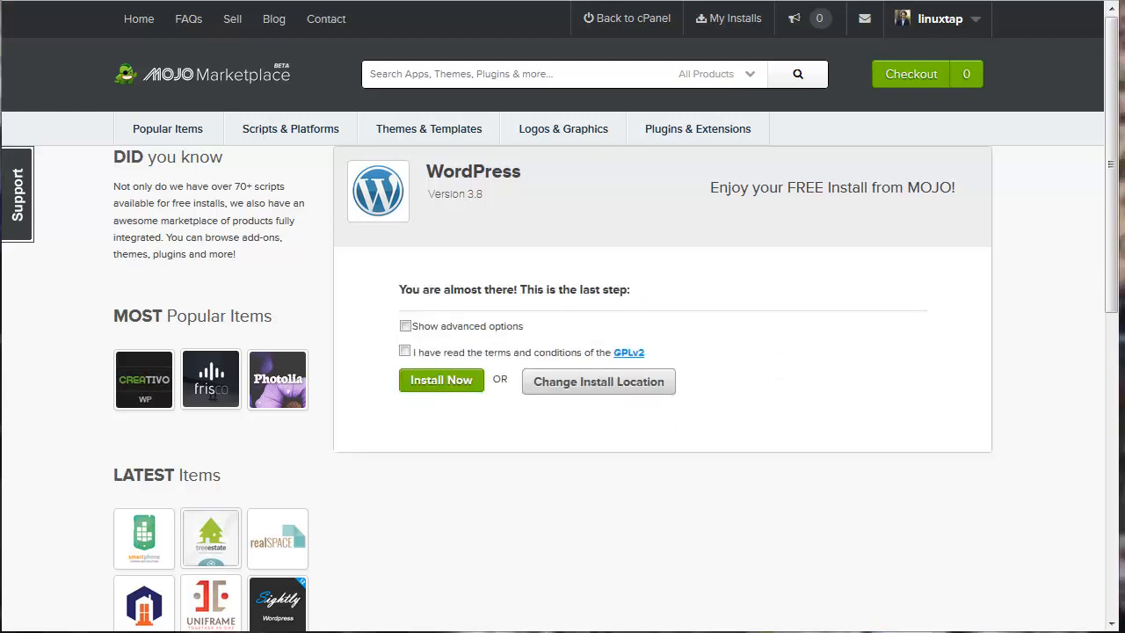
# - Accept the GPLv2 terms and launch the WordPress installation
pyautogui.click(406, 352)
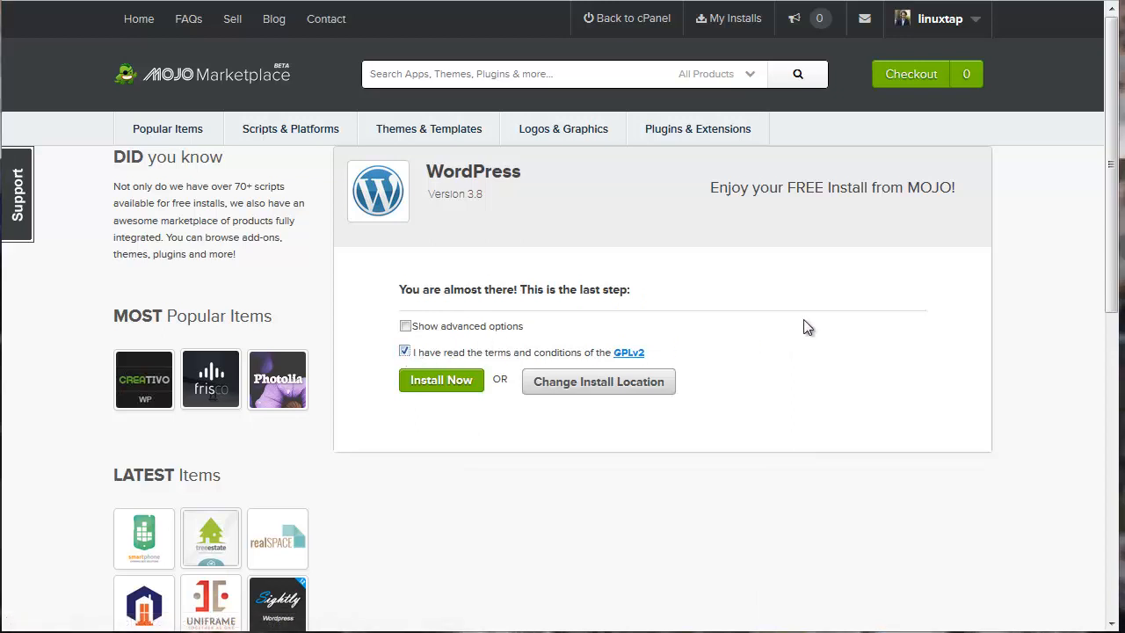
pyautogui.click(442, 380)
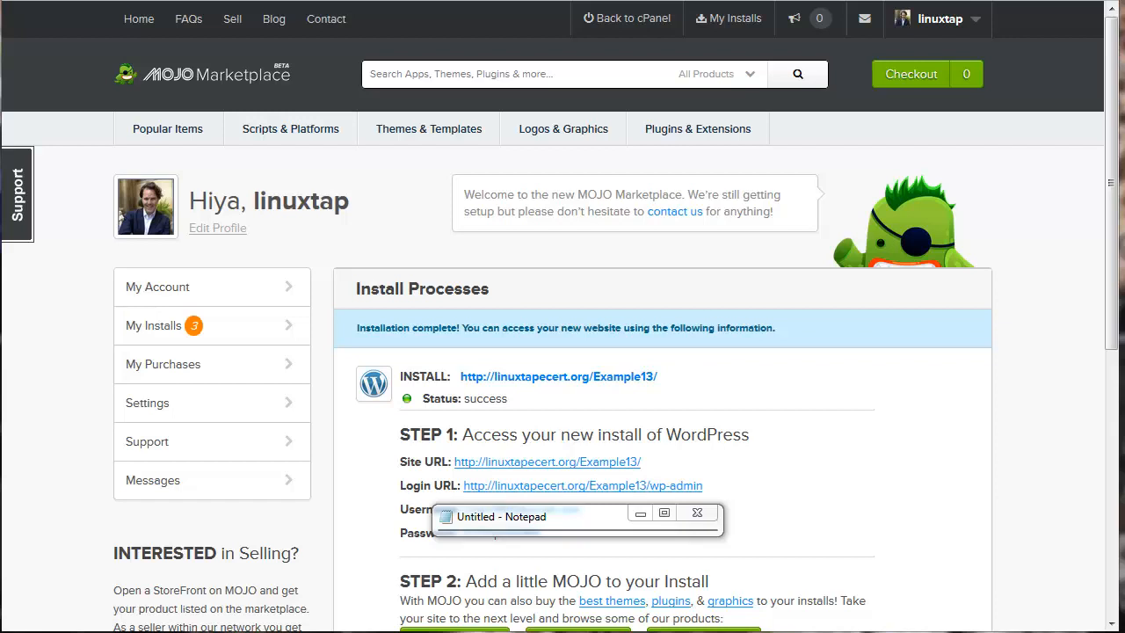
pyautogui.moveTo(1054, 387)
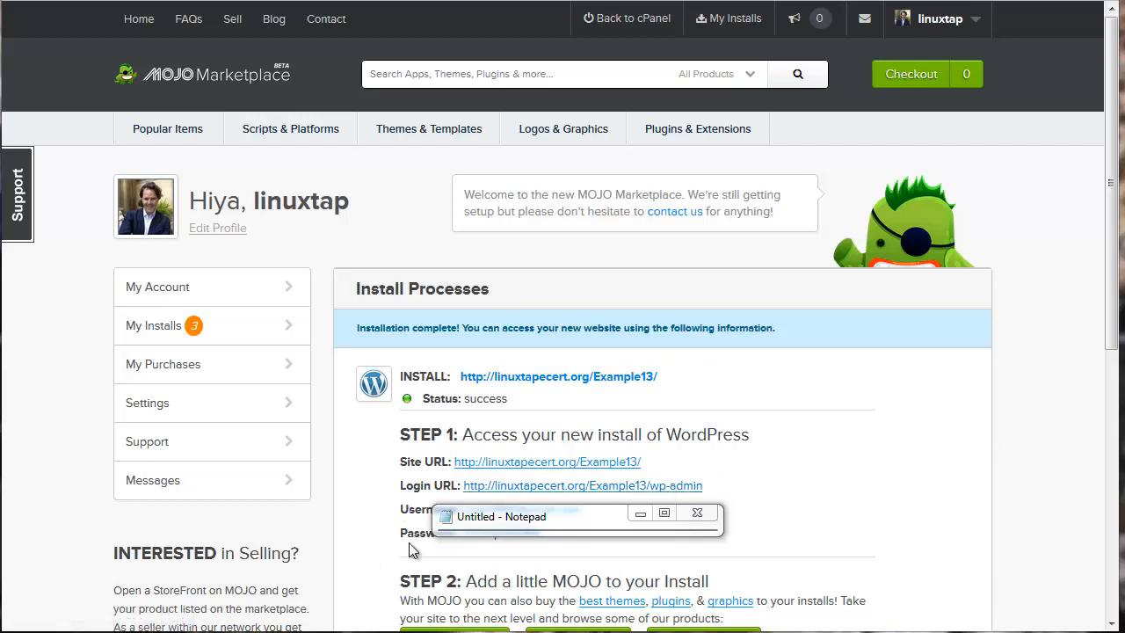
pyautogui.moveTo(718, 316)
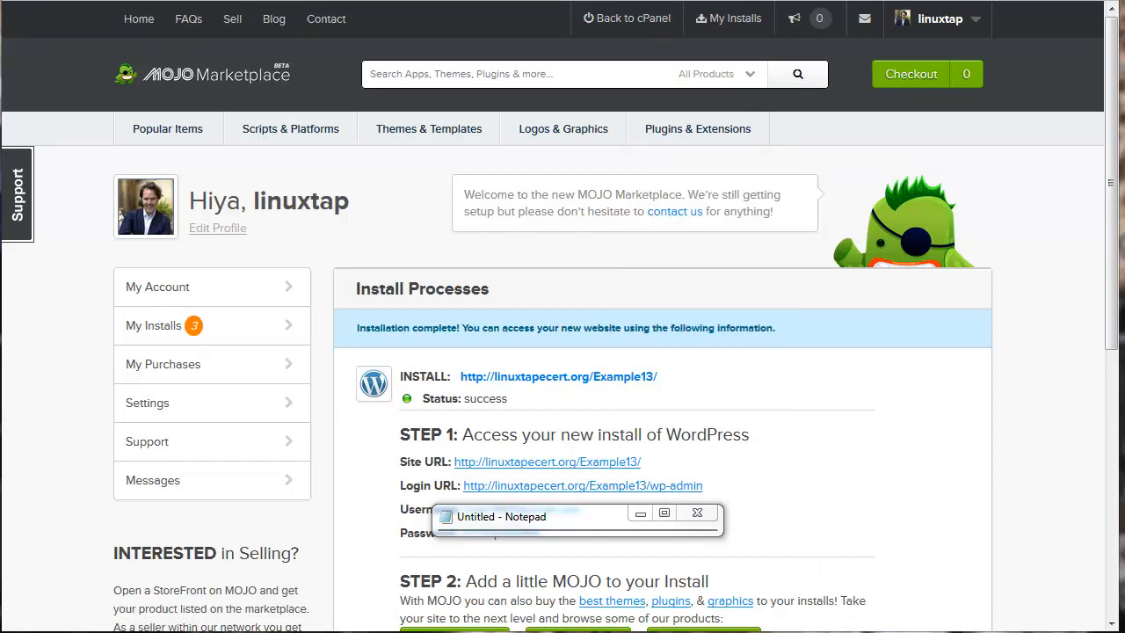
pyautogui.moveTo(646, 494)
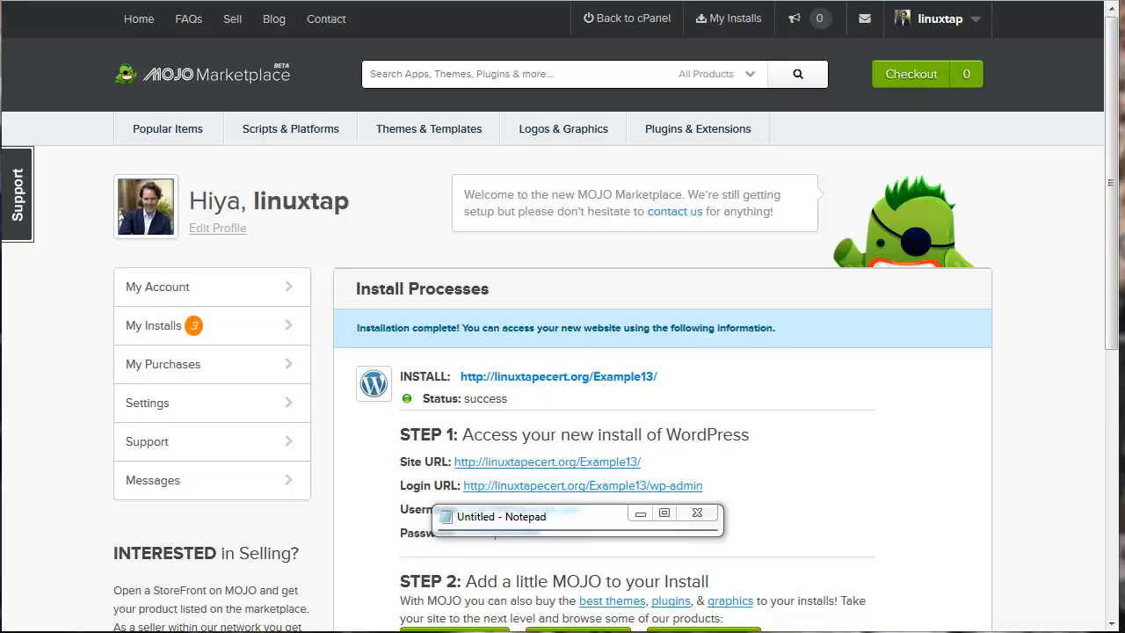
# - Follow the wp-admin Login URL for the new Example13 site
pyautogui.click(582, 485)
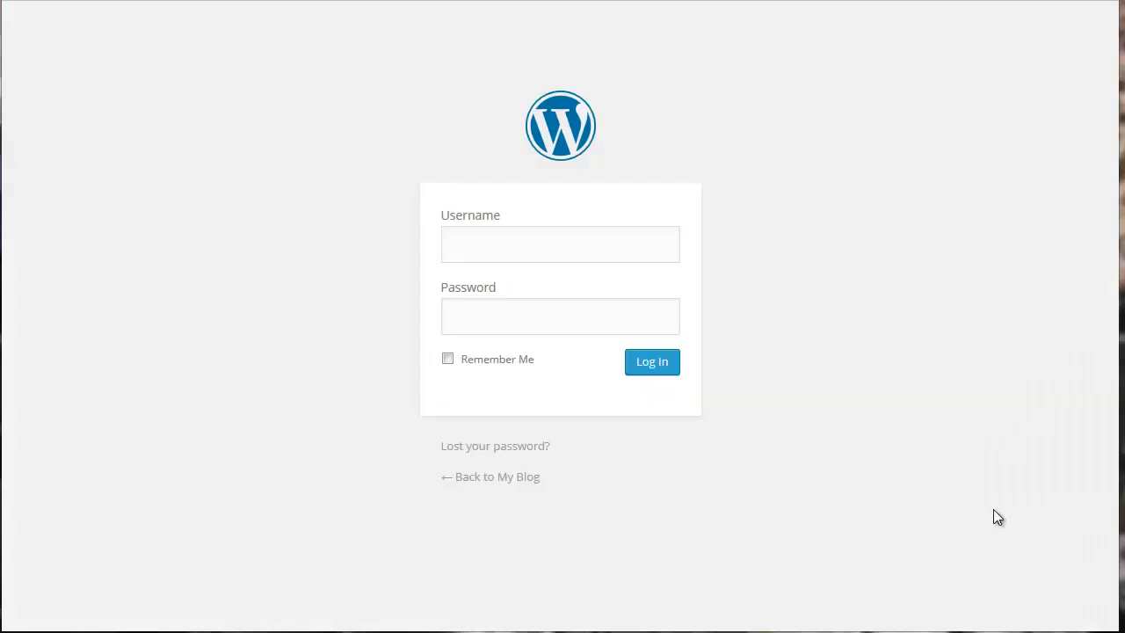